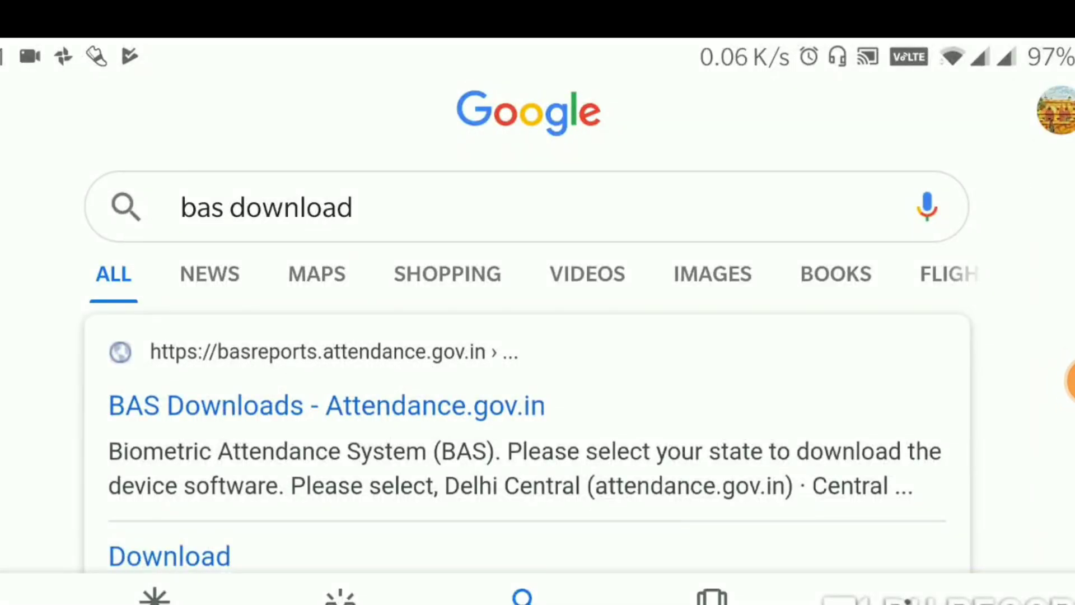
Step: Open the 'BAS Downloads - Attendance.gov.in' result and submit Jammu & Kashmir as the state
scroll("down", 3)
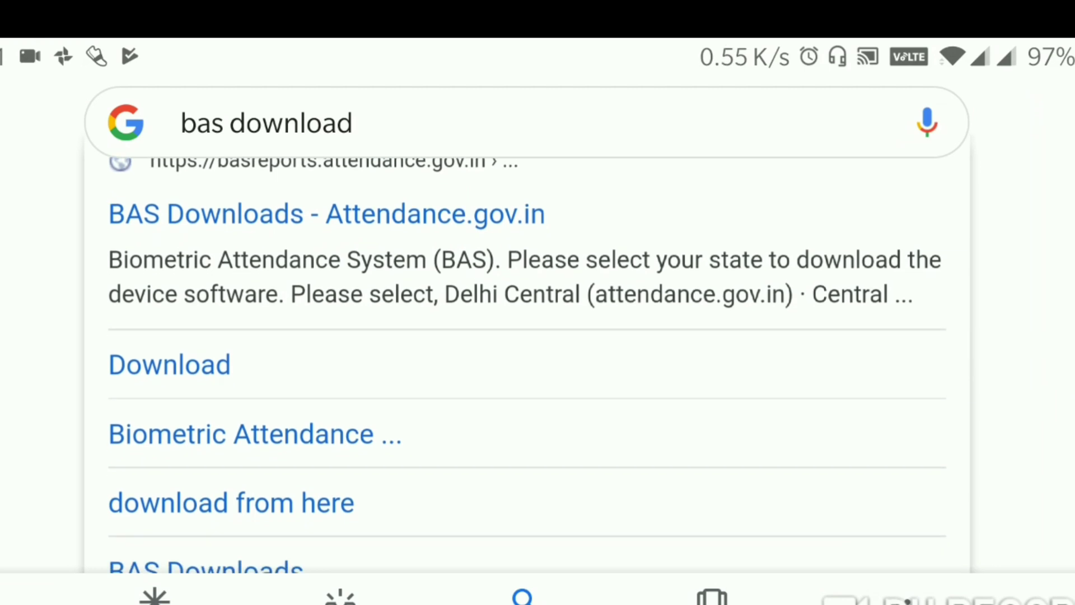
left_click(326, 214)
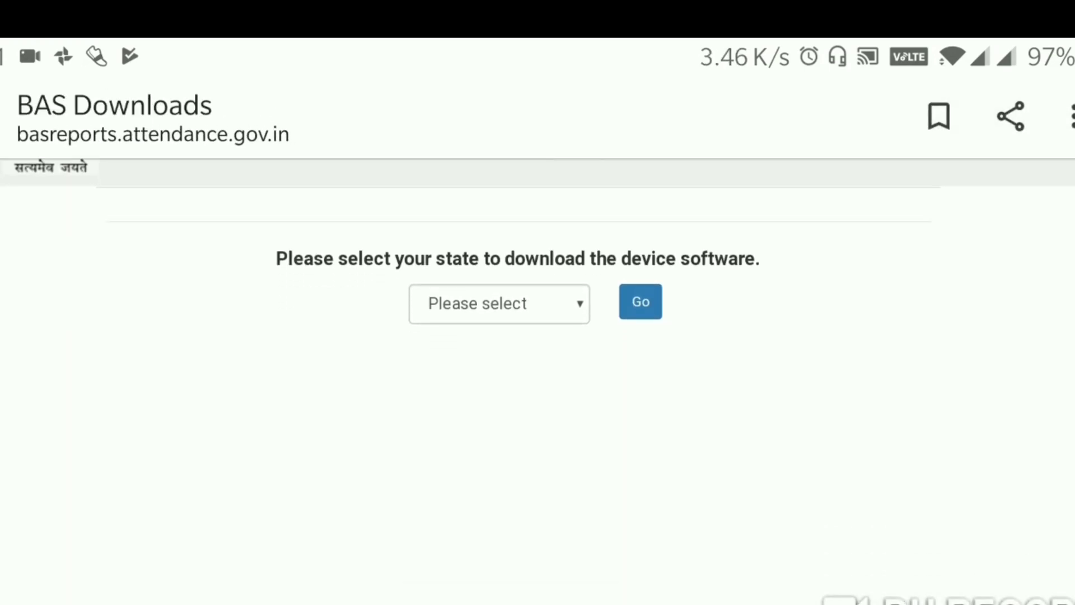
scroll("up", 3)
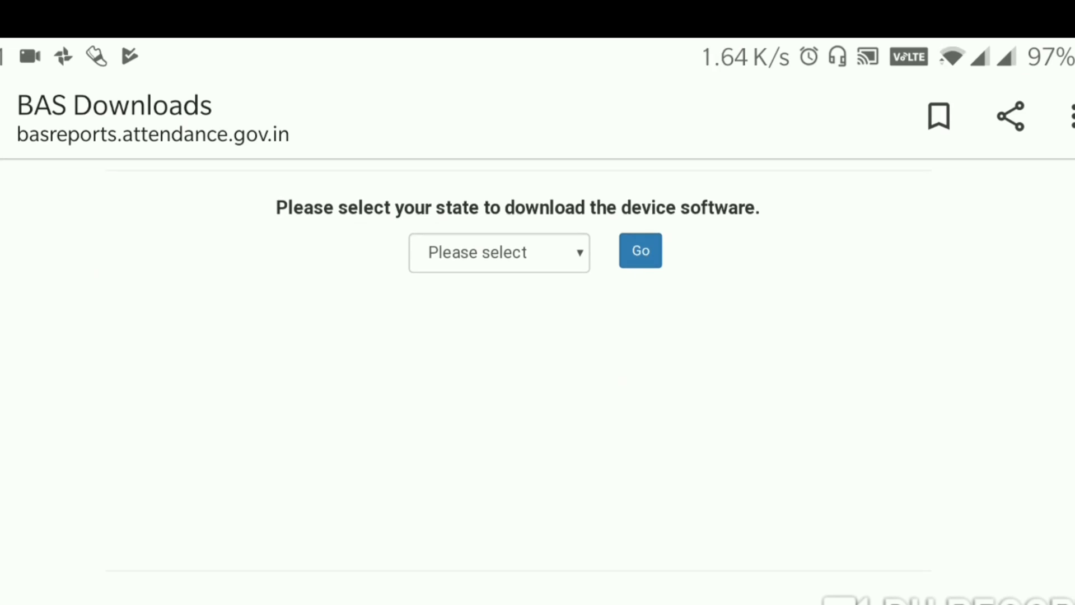
left_click(498, 253)
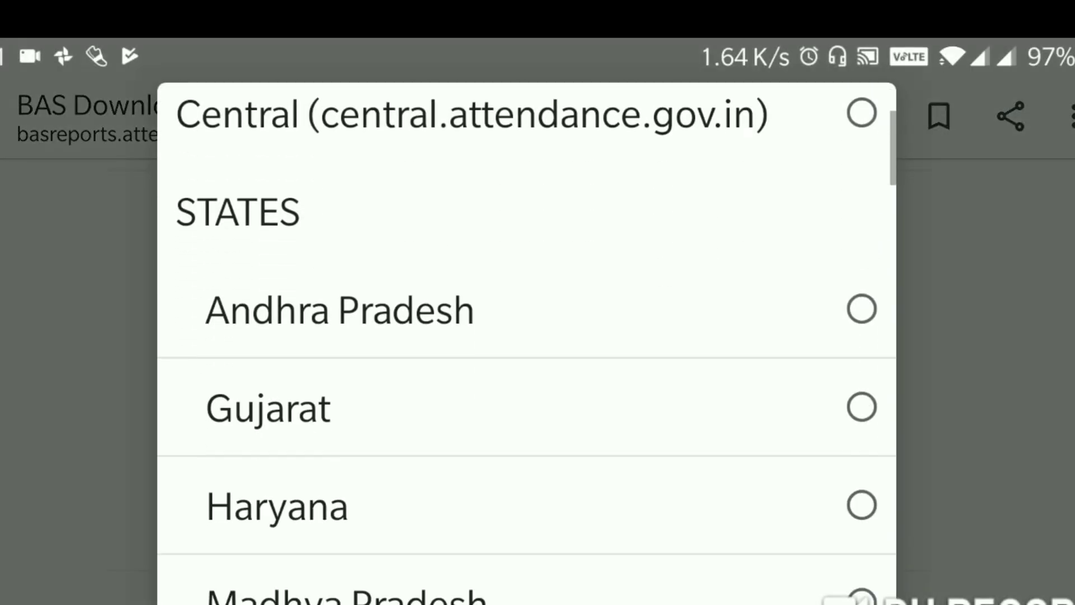
scroll("down", 3)
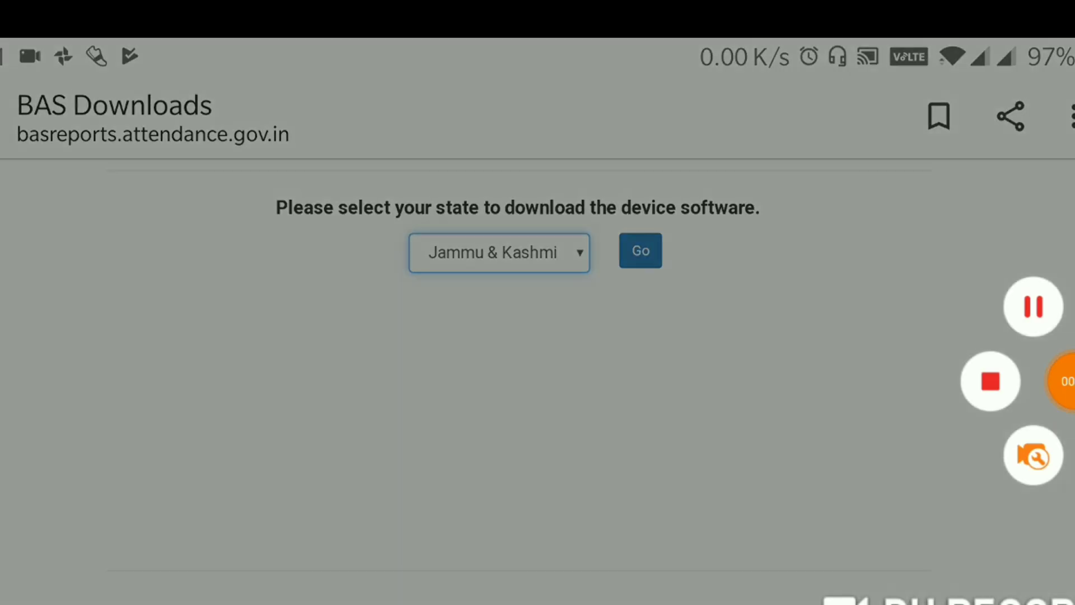
left_click(638, 250)
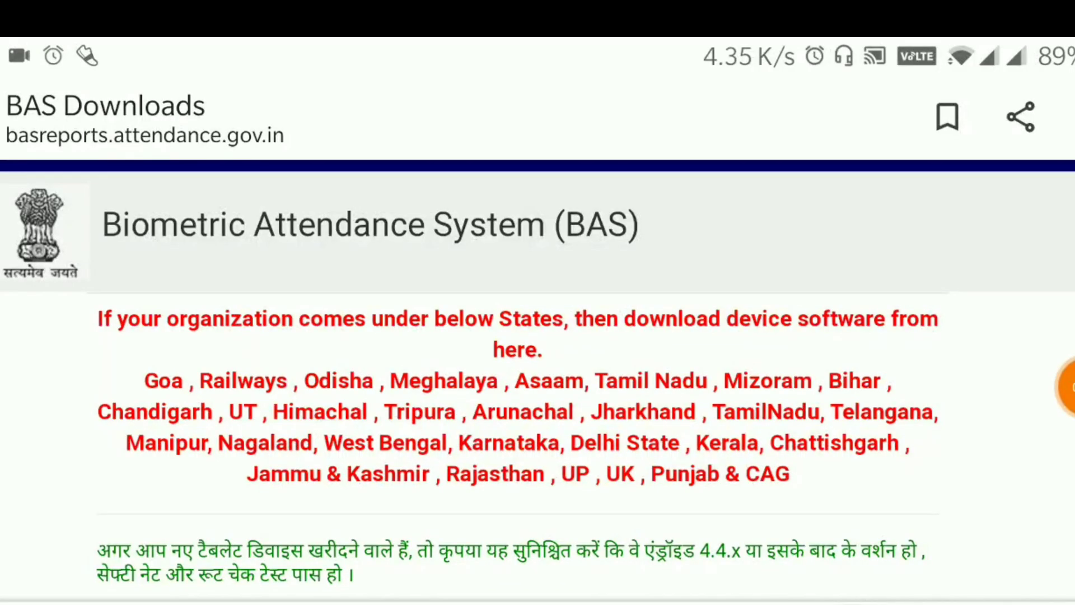
Step: Scroll to the desktop devices installer table listing ACCESS COMPUTECH Startek FM220
scroll("down", 3)
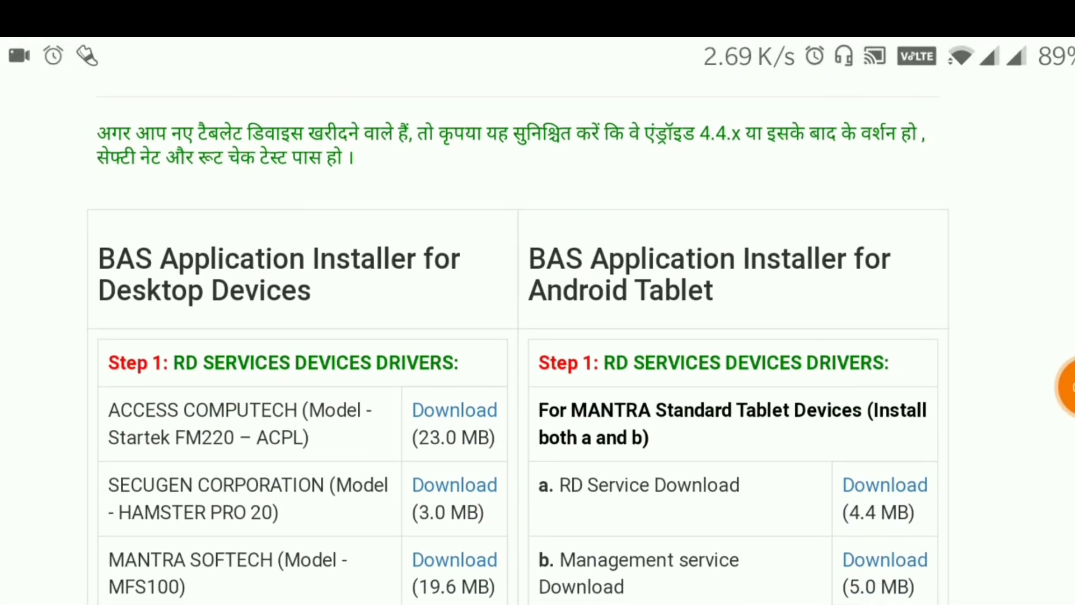
scroll("down", 3)
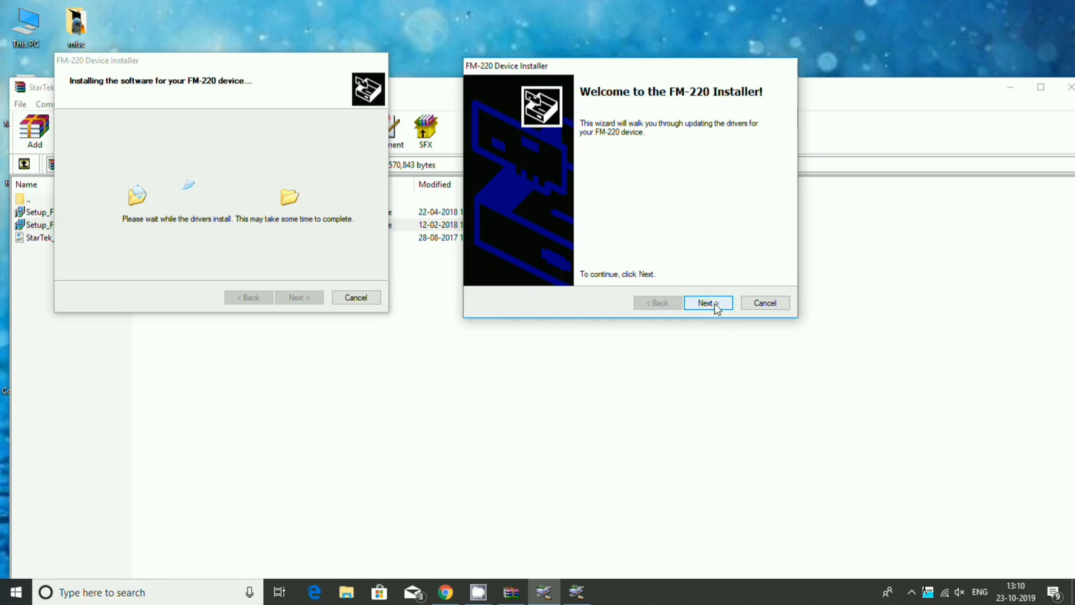
Step: Run the FM-220 Device Installer to completion and close its wizard
left_click(706, 302)
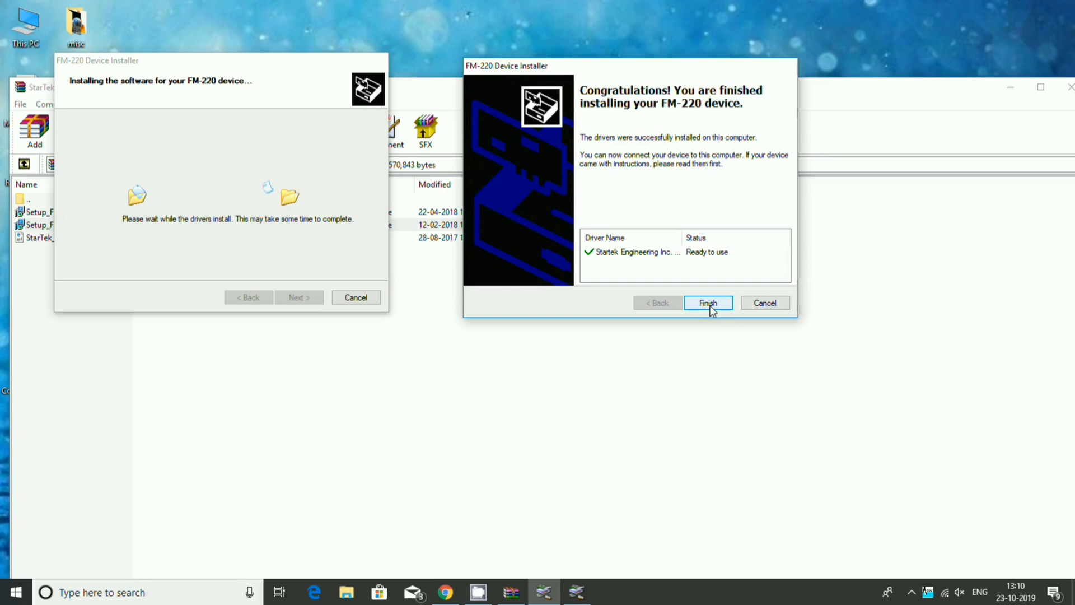
left_click(707, 302)
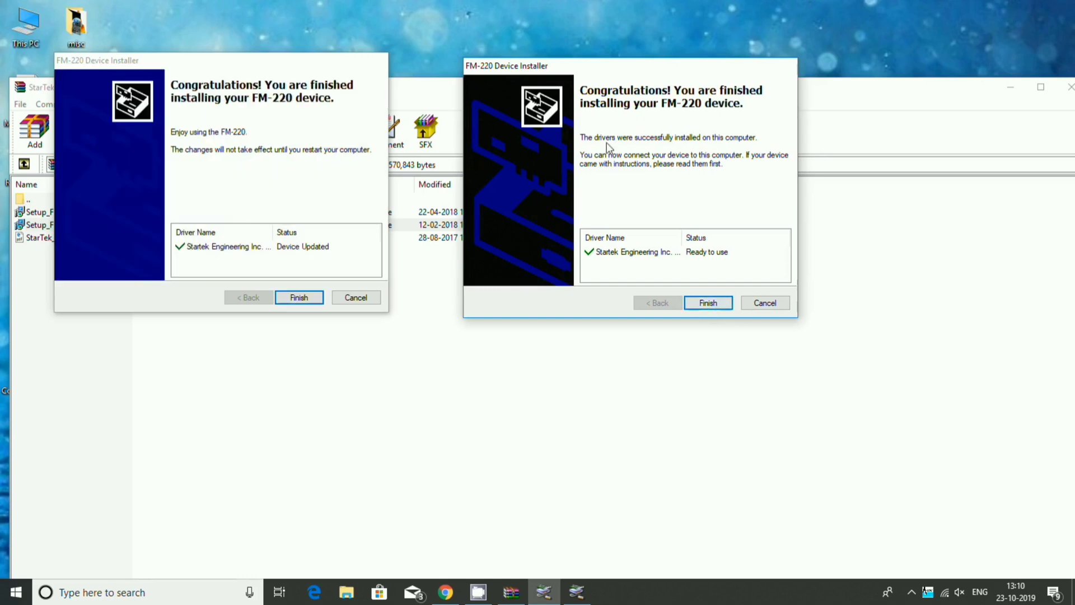
mouse_move(541, 174)
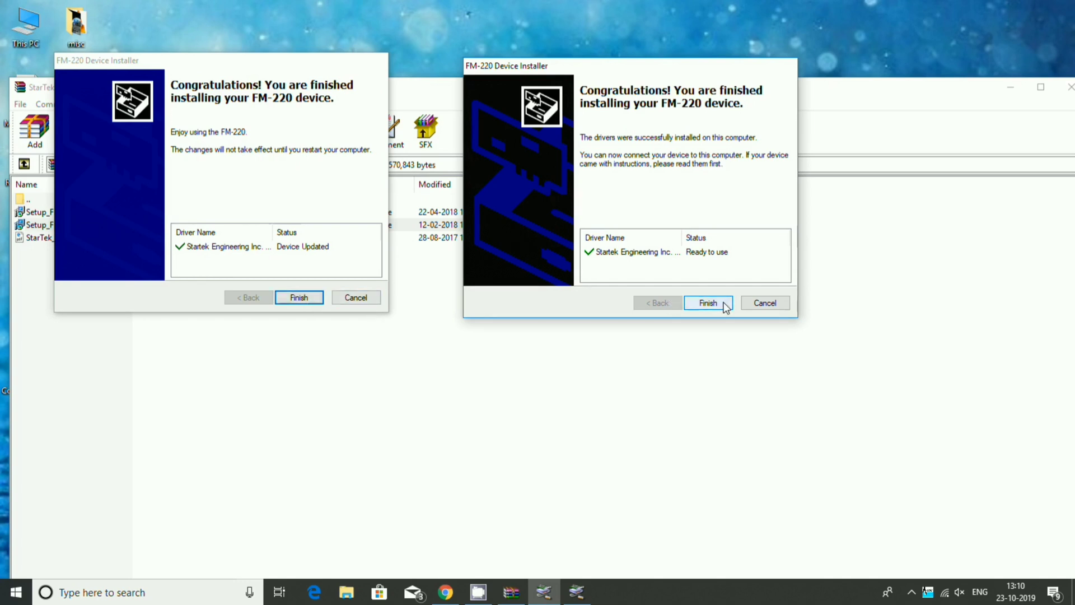
left_click(707, 302)
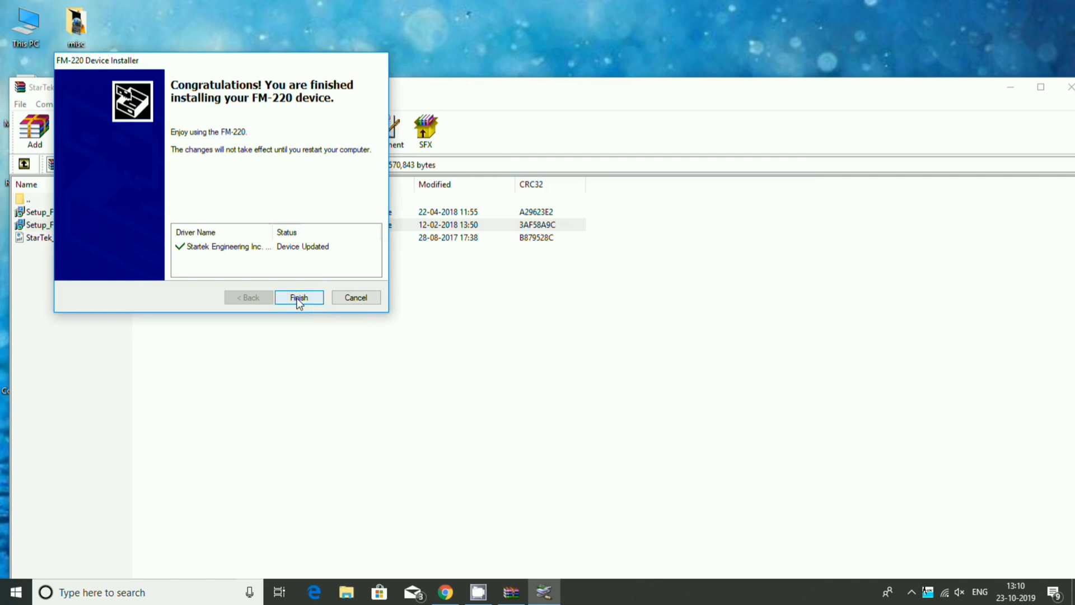
Step: Close the remaining FM-220 installer wizard and restart Windows now
left_click(299, 297)
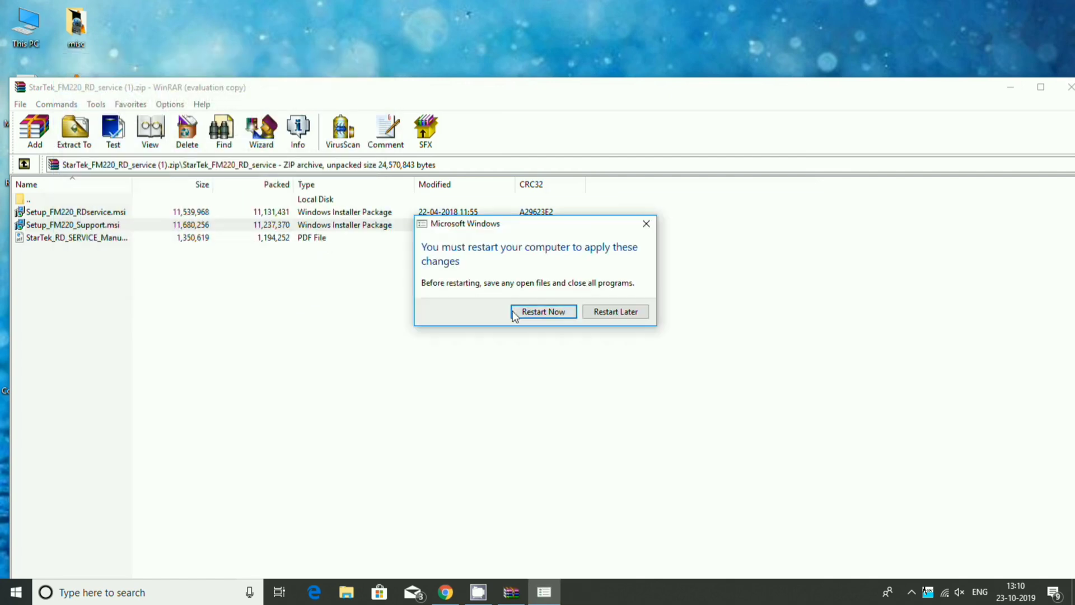
mouse_move(548, 312)
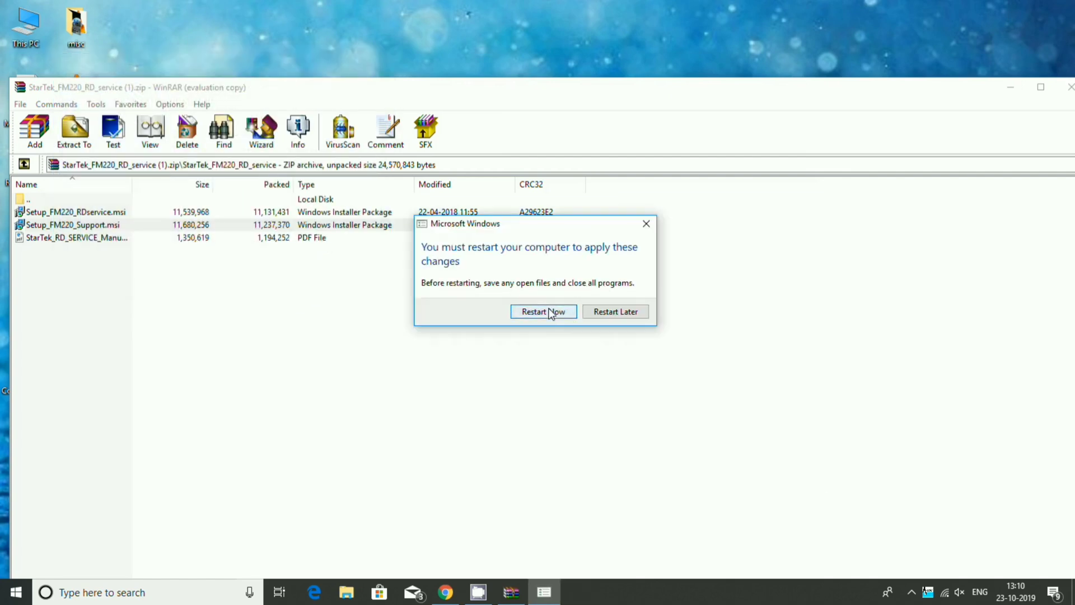
left_click(927, 591)
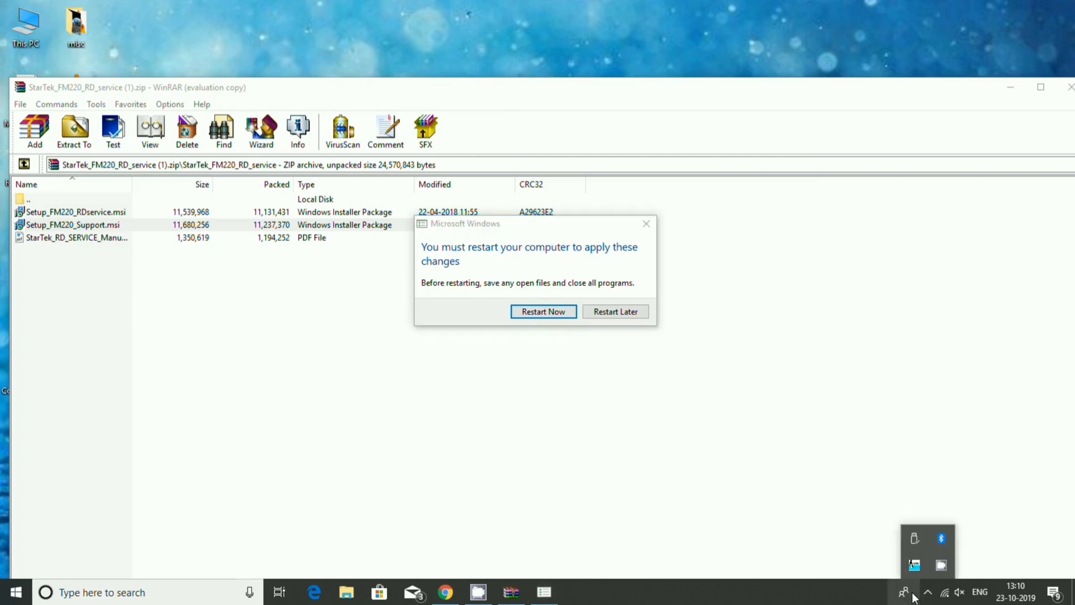
mouse_move(941, 565)
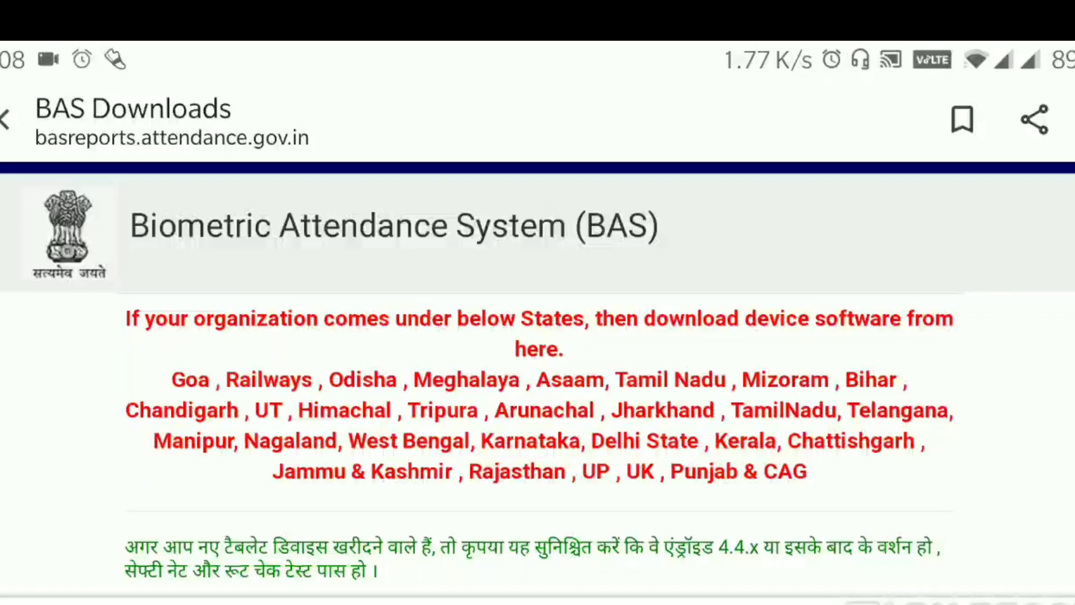
Step: Scroll to Step 2: BAS Client Application and BAS Windows Client Version 8.1.0.2
scroll("down", 3)
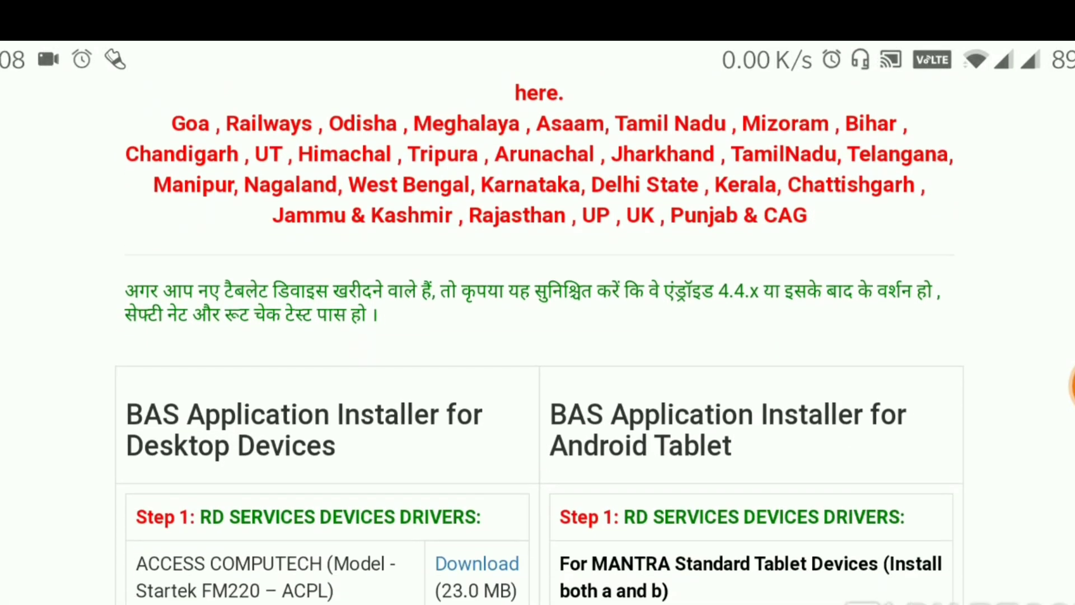
scroll("down", 3)
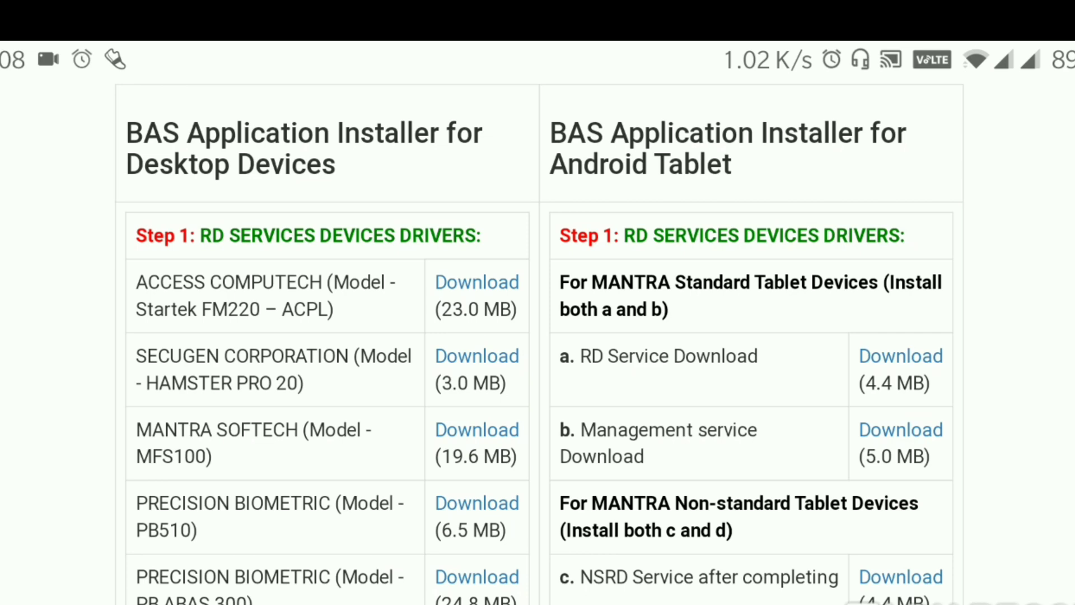
scroll("down", 3)
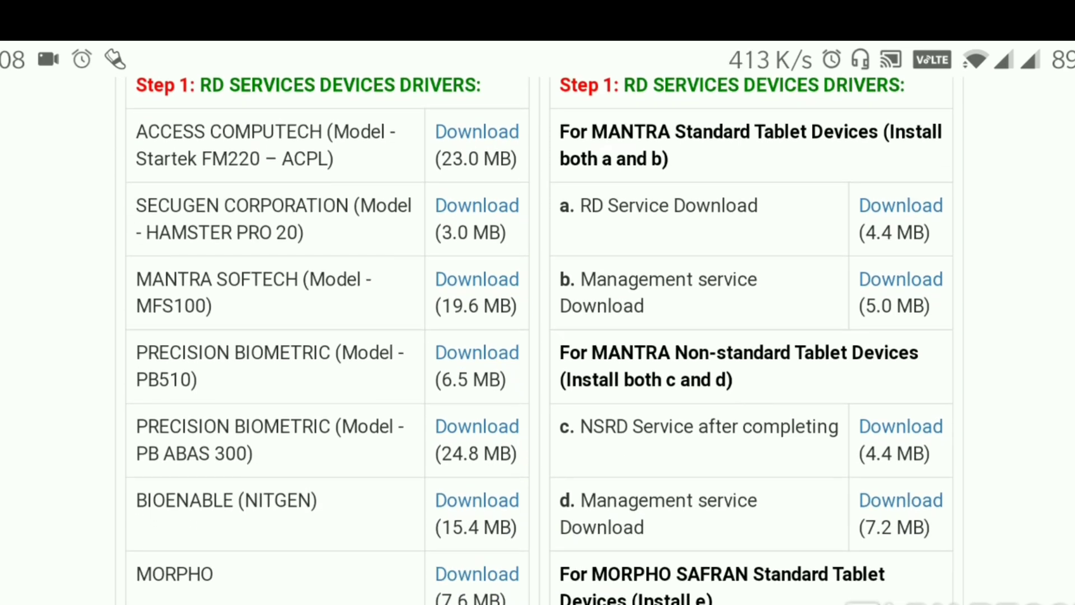
scroll("down", 3)
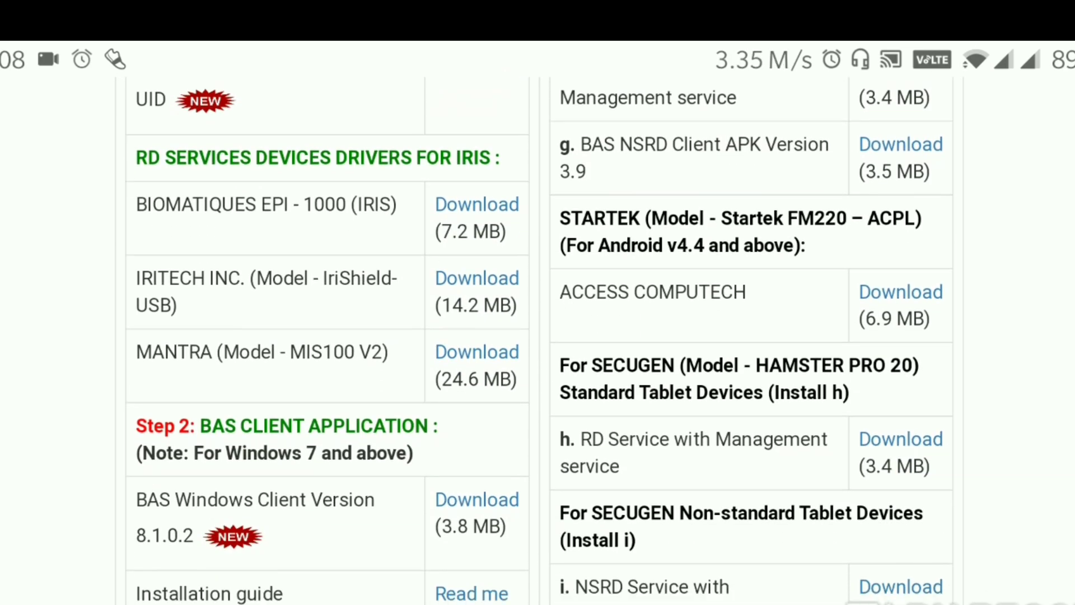
scroll("down", 3)
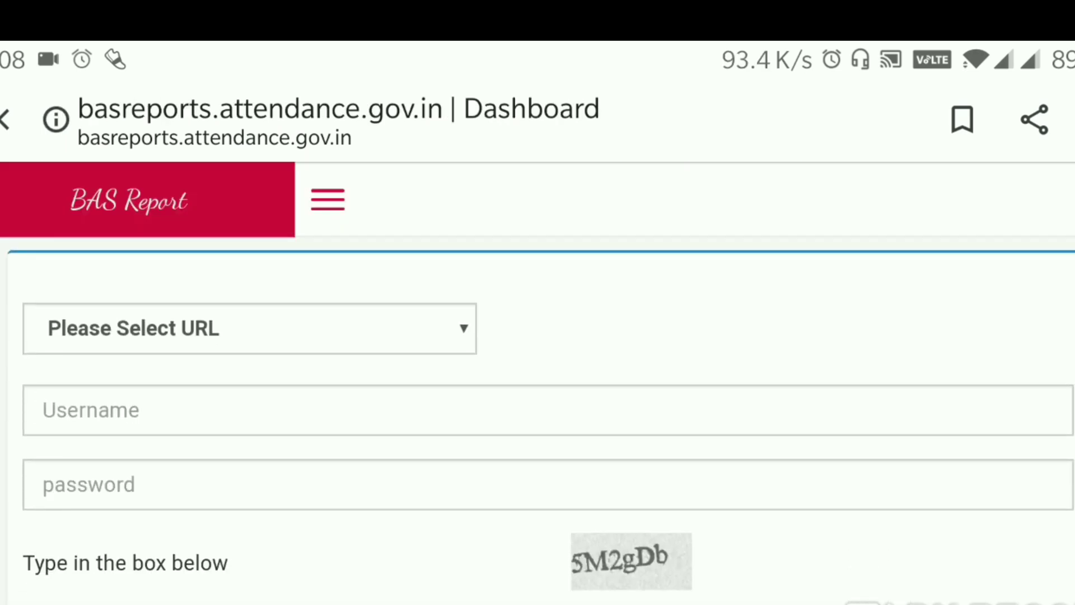
Step: Choose jandk.attendance.gov.in (UniBAS) from the 'Please Select URL' login dropdown
left_click(249, 328)
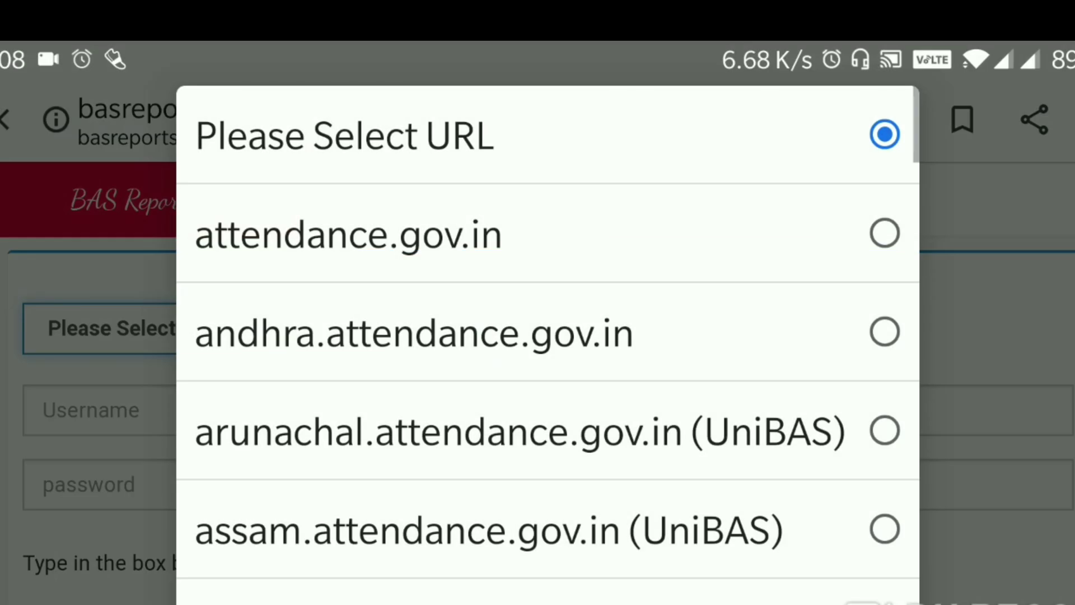
scroll("down", 3)
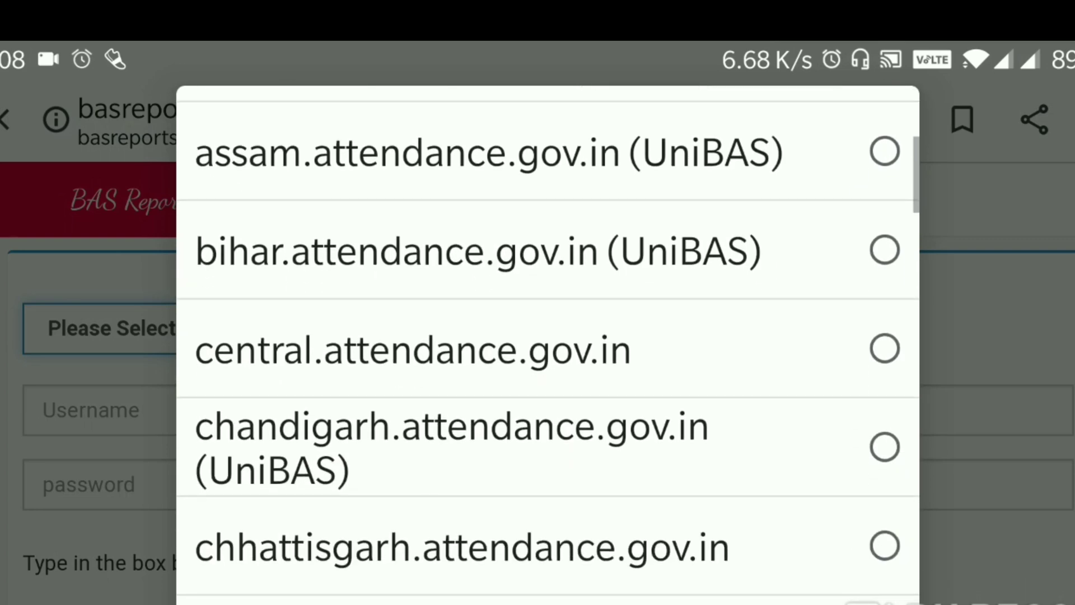
scroll("down", 3)
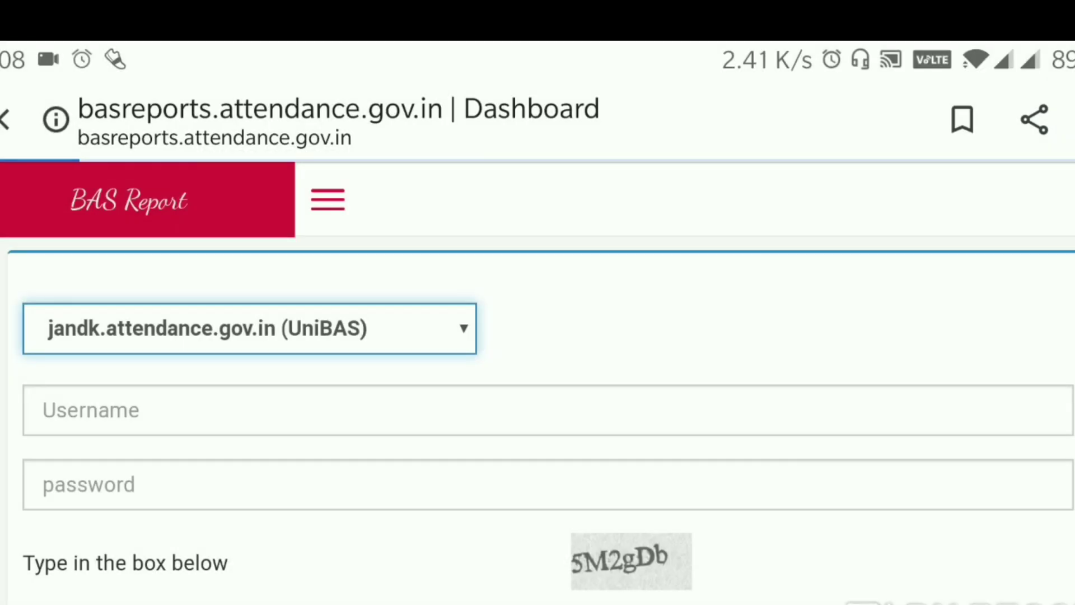
scroll("down", 3)
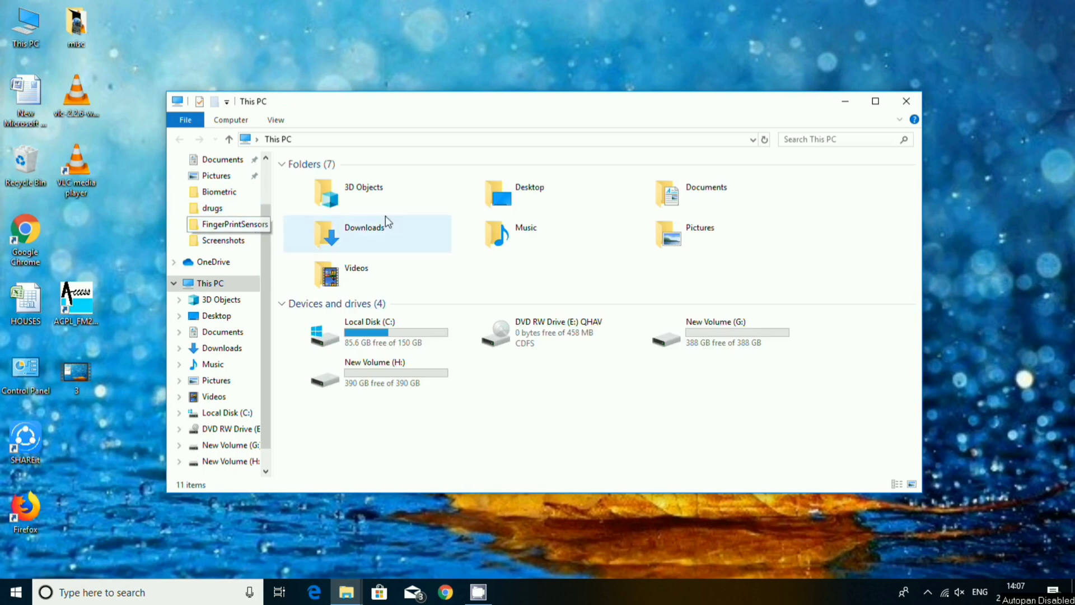
Step: Open the Aebas_common_u_desktop_8.1.0.2 (1) zip from the Downloads folder
left_click(364, 234)
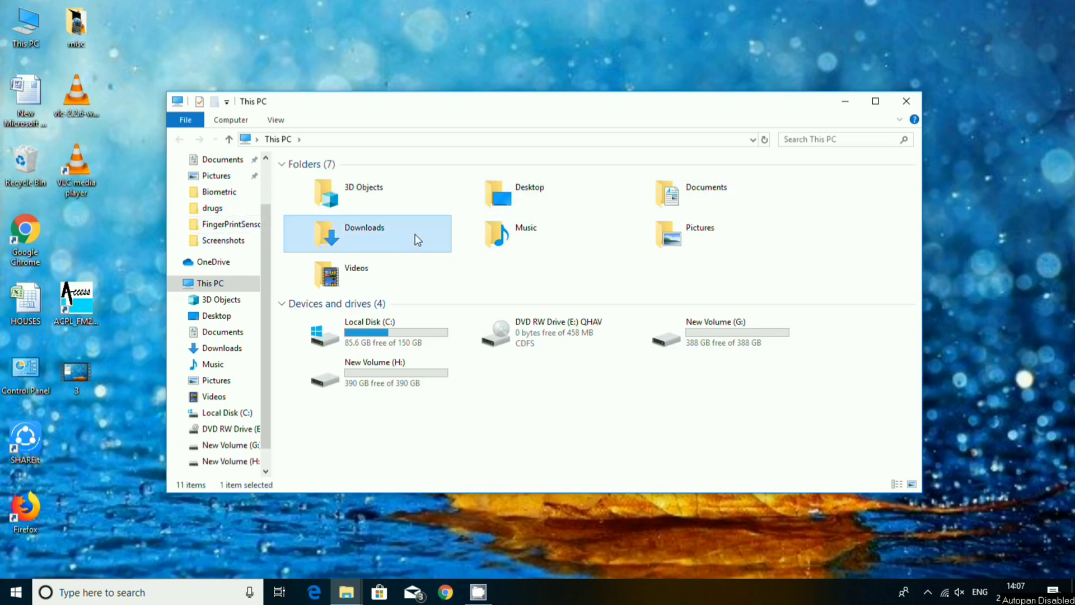
double_click(364, 232)
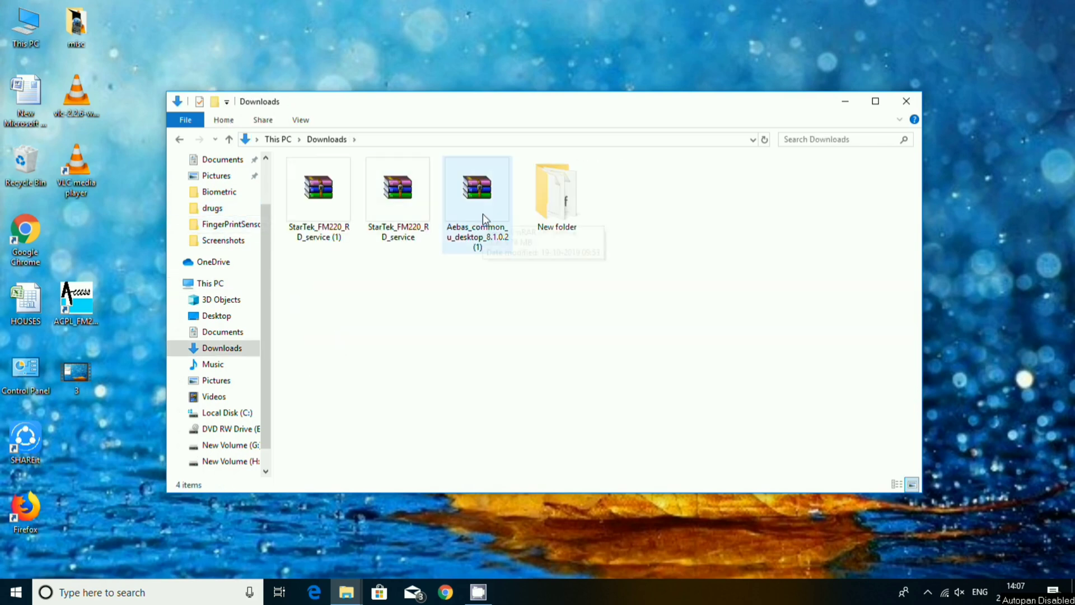
left_click(477, 186)
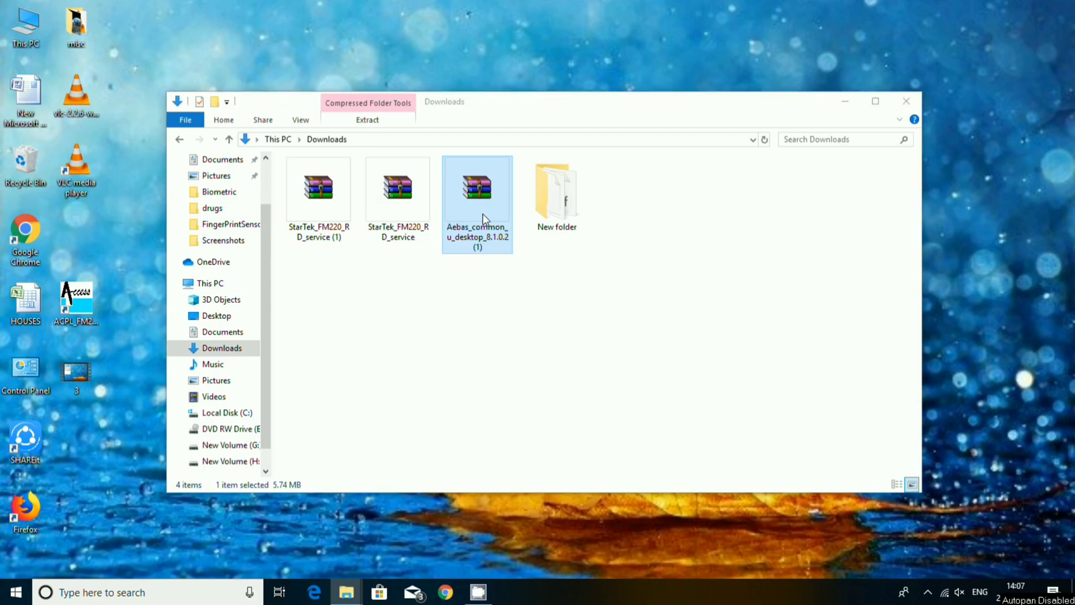
double_click(477, 189)
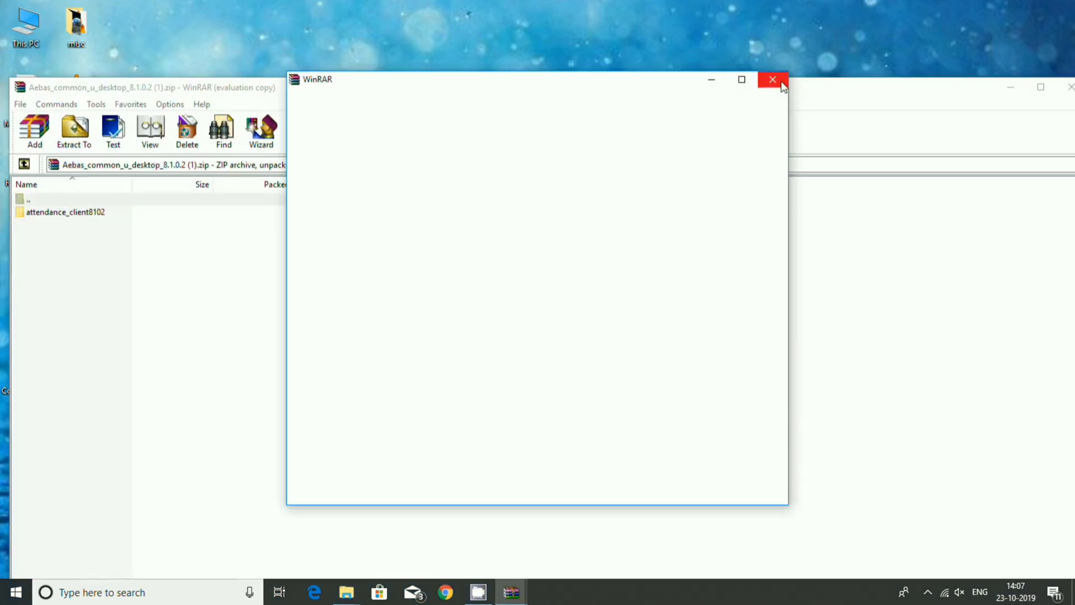
Step: Close the blank WinRAR window, open attendance_client8102 and select Setup.msi
left_click(771, 80)
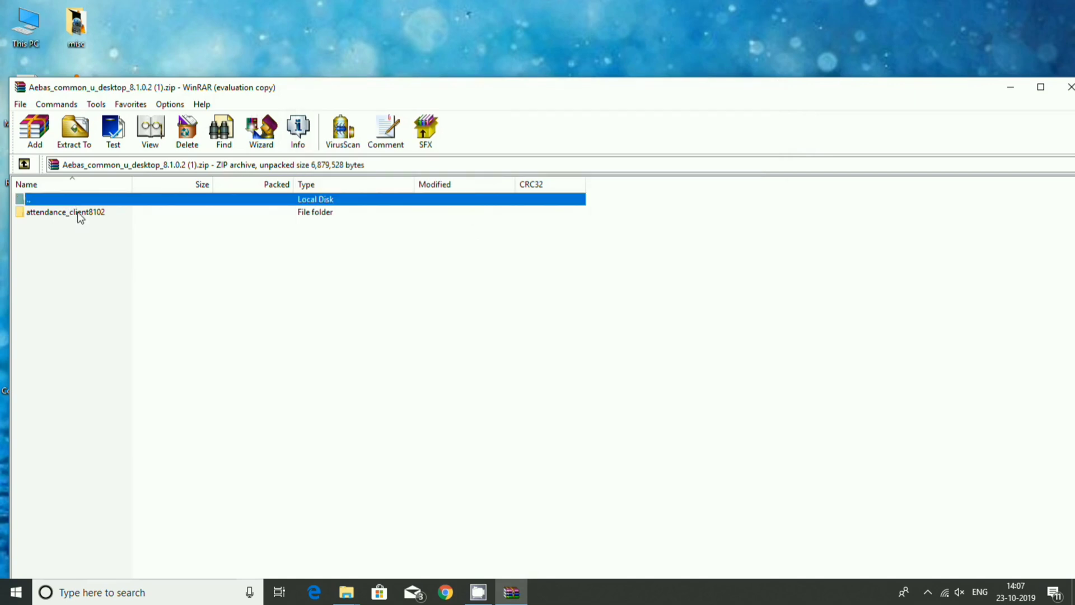
double_click(66, 212)
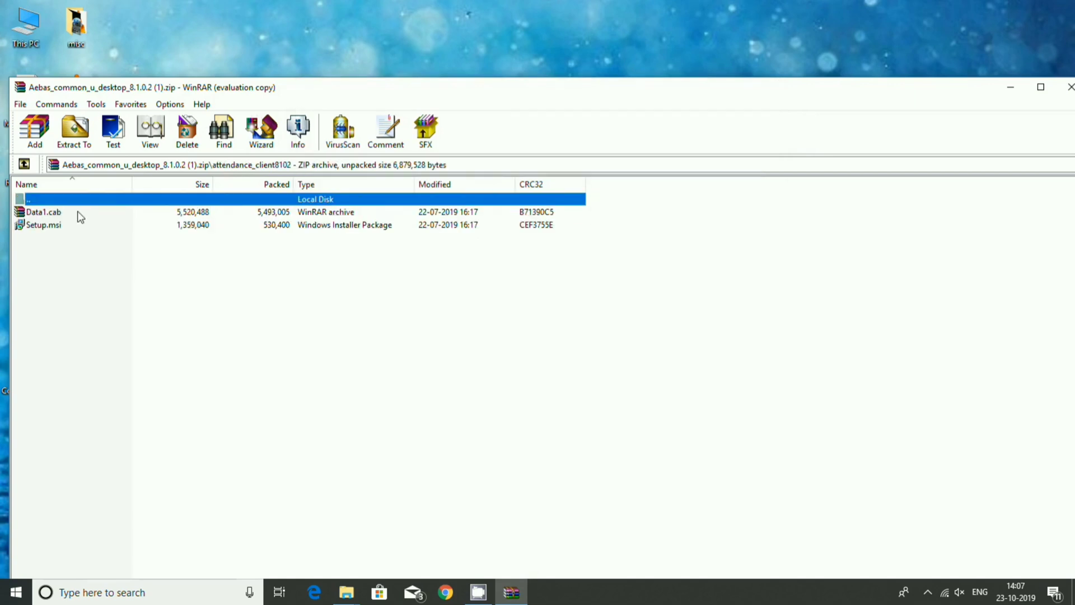
left_click(44, 224)
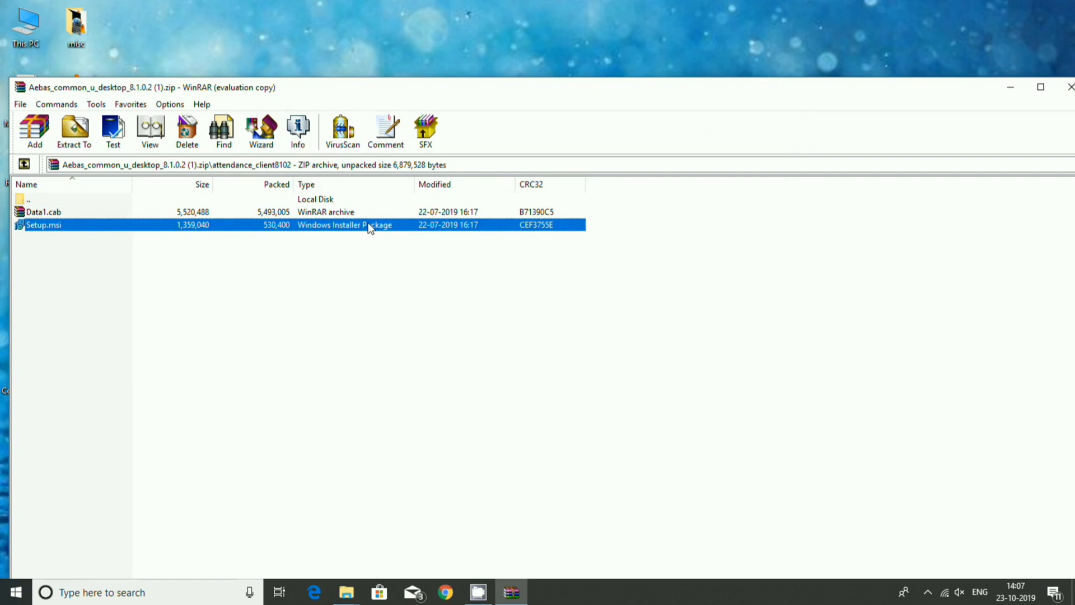
Step: Run Setup.msi, accept the license terms, install v8.1.0.2 and finish the wizard
double_click(44, 224)
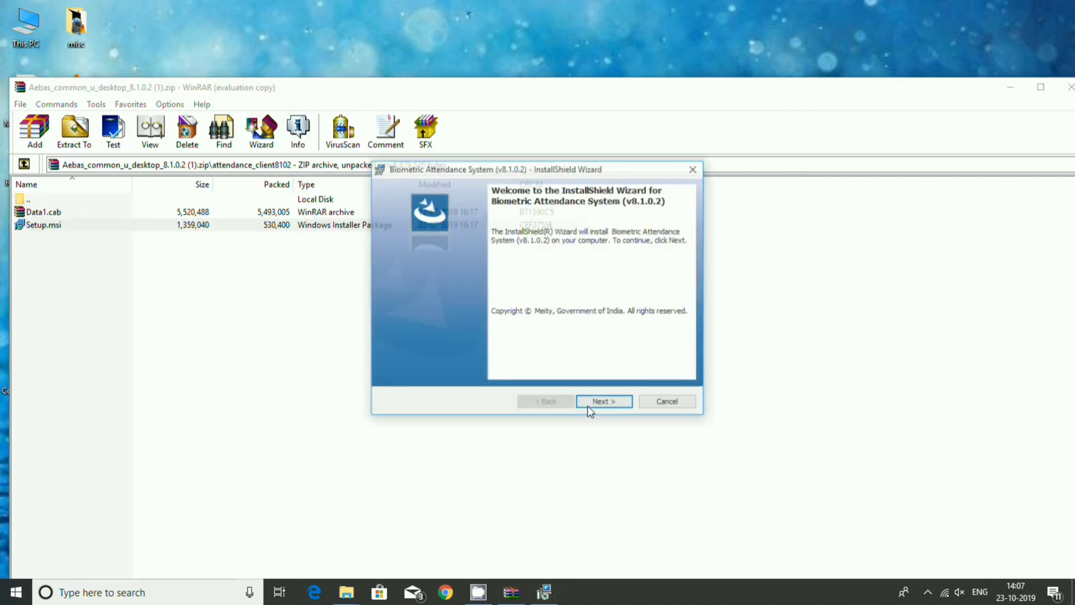
left_click(602, 401)
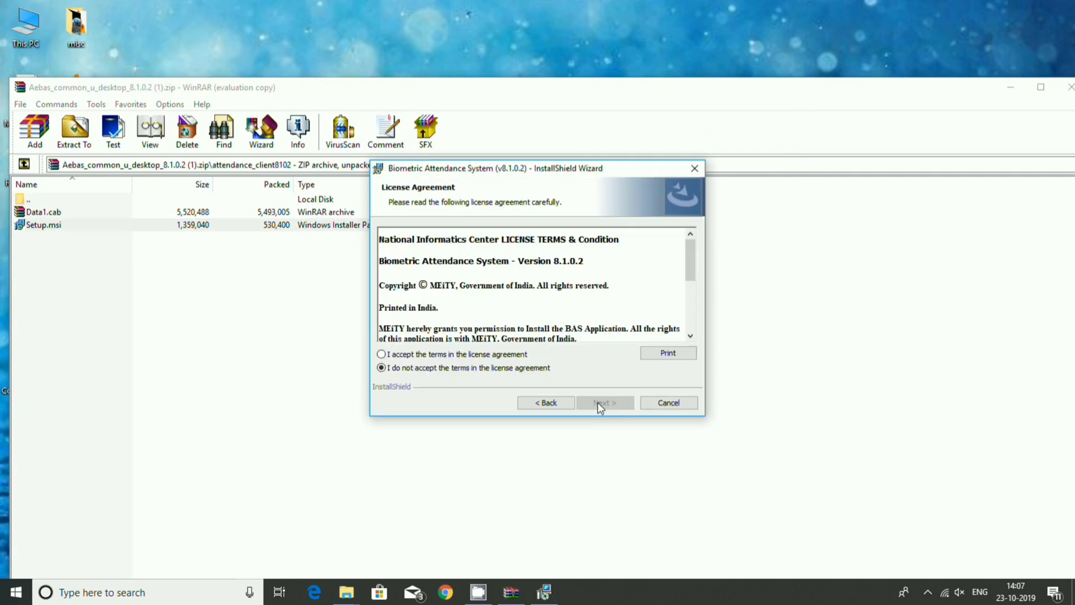
left_click(381, 354)
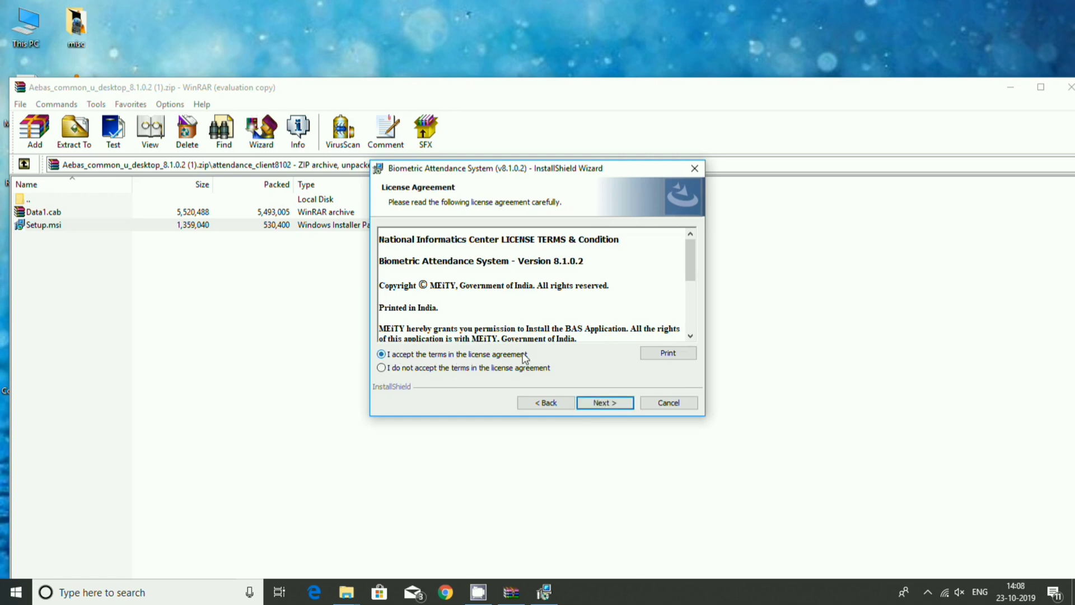
left_click(605, 401)
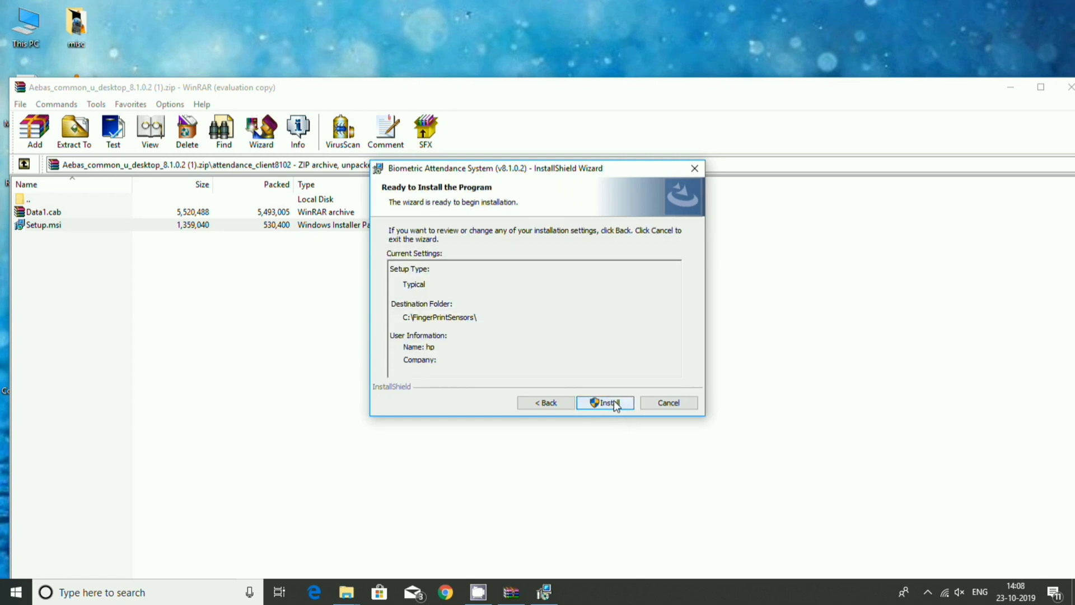
left_click(605, 402)
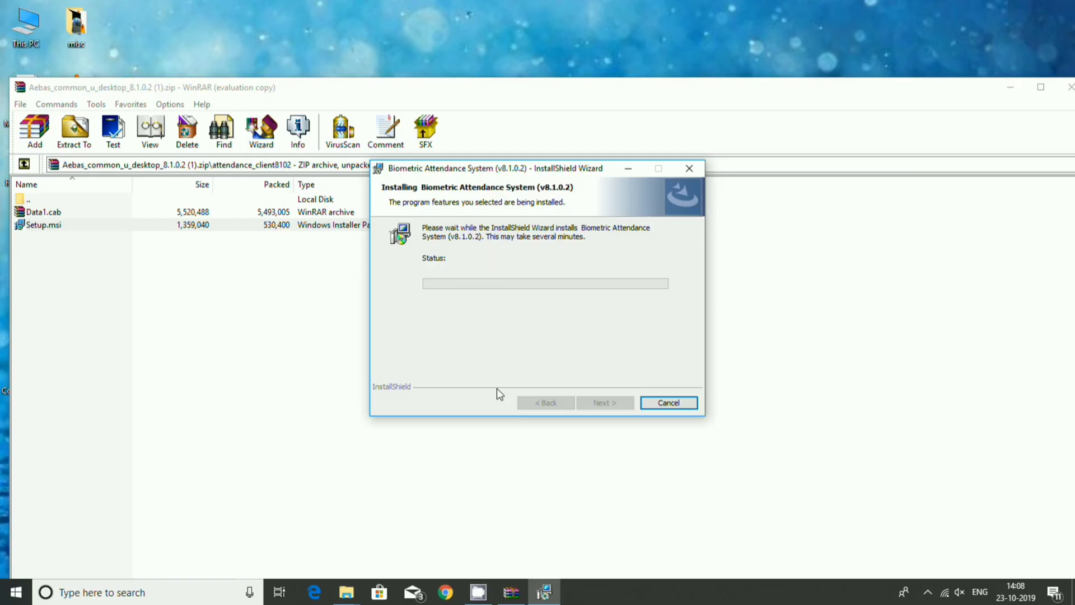
mouse_move(499, 388)
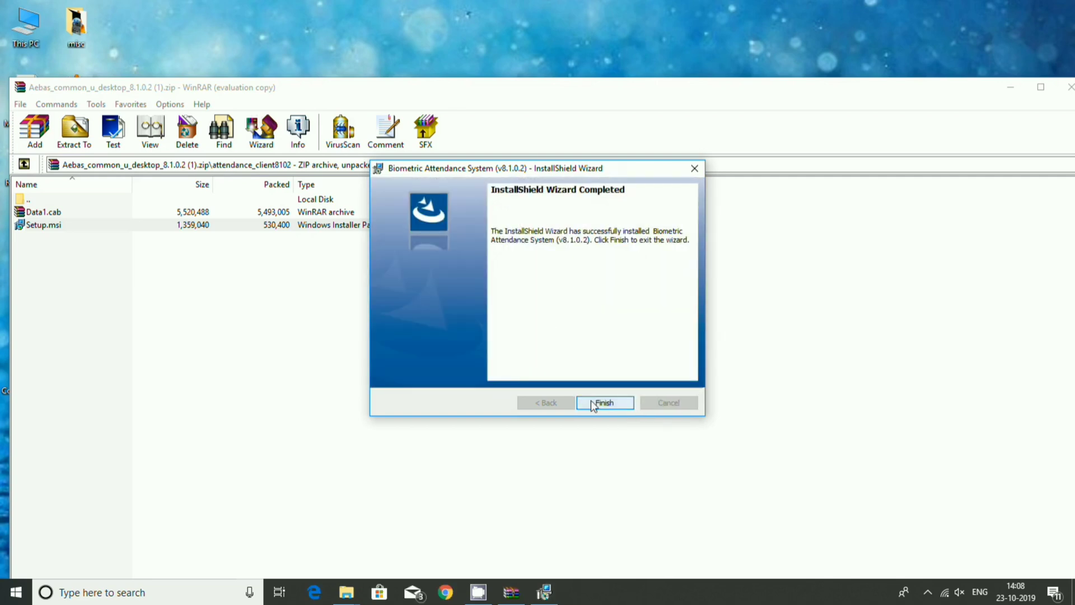
left_click(604, 402)
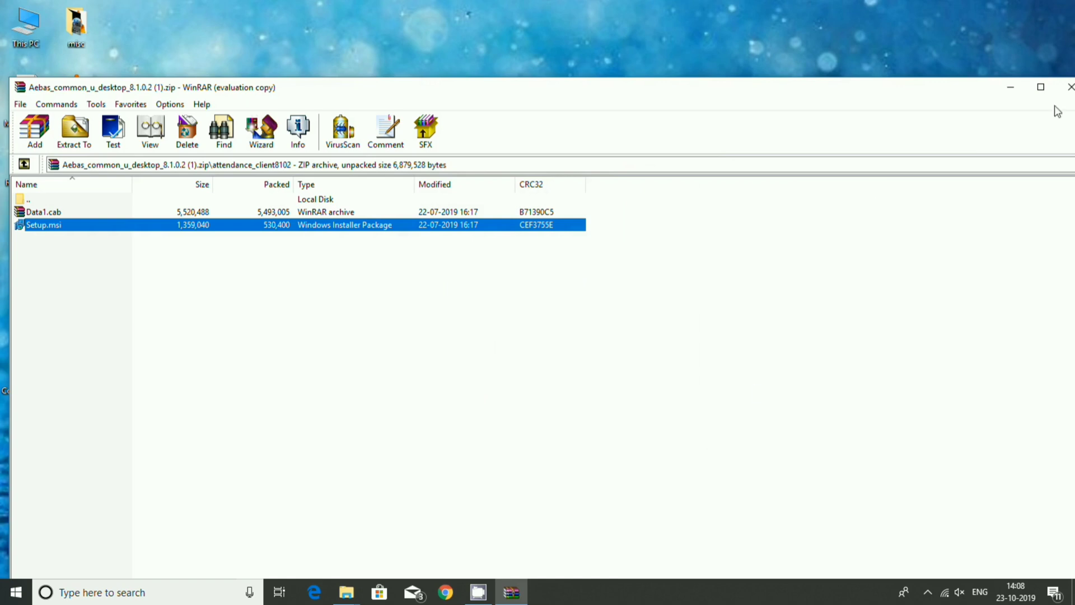